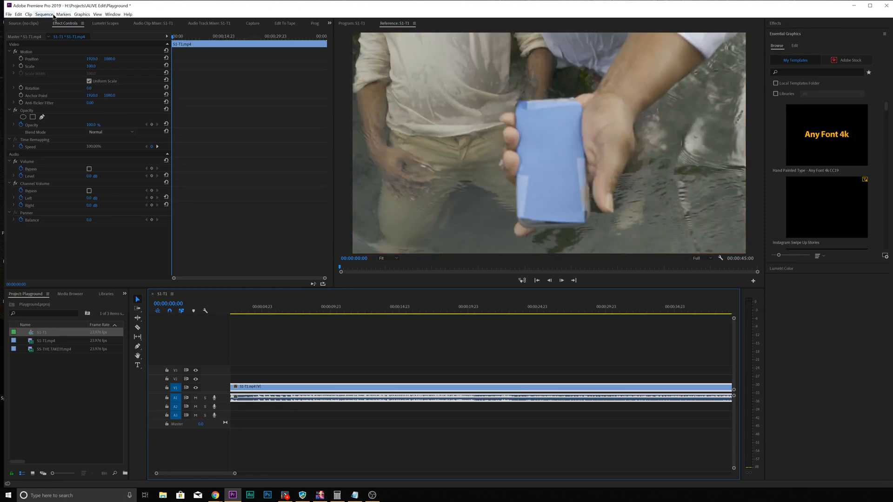
Change the Sequence Settings frame size to 1080 horizontal by 2160 vertical and confirm.
left_click(45, 14)
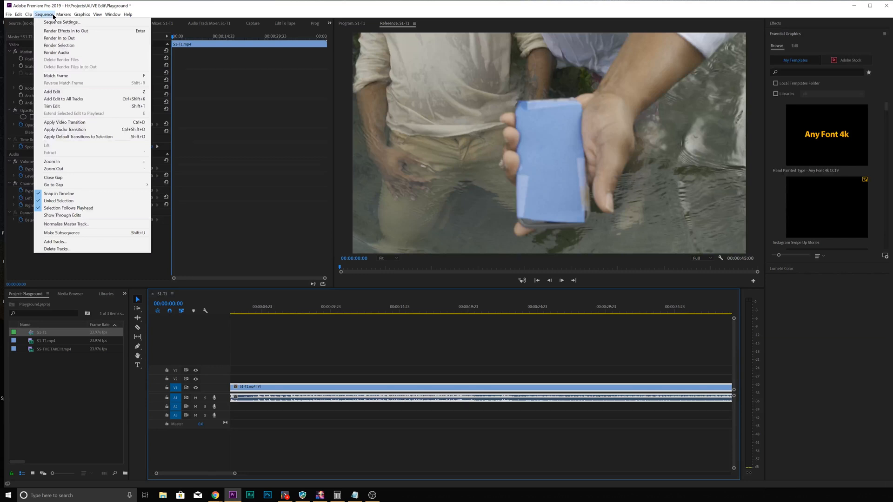
left_click(61, 22)
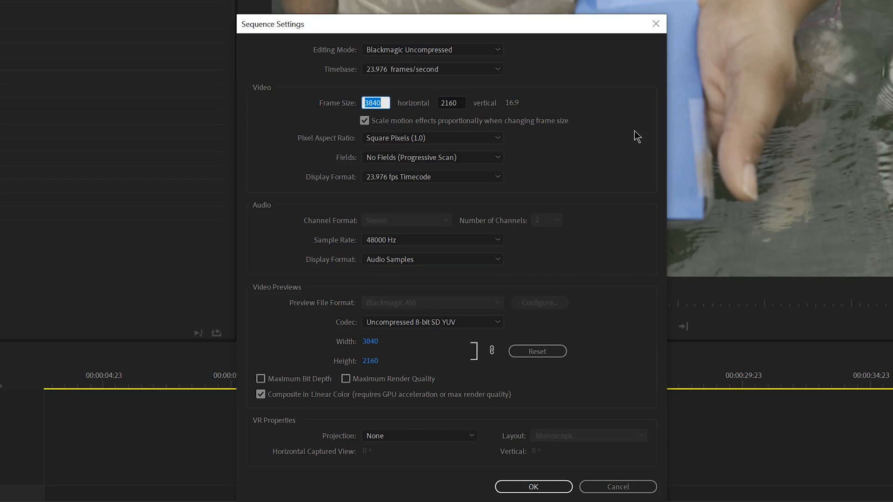
type("1080")
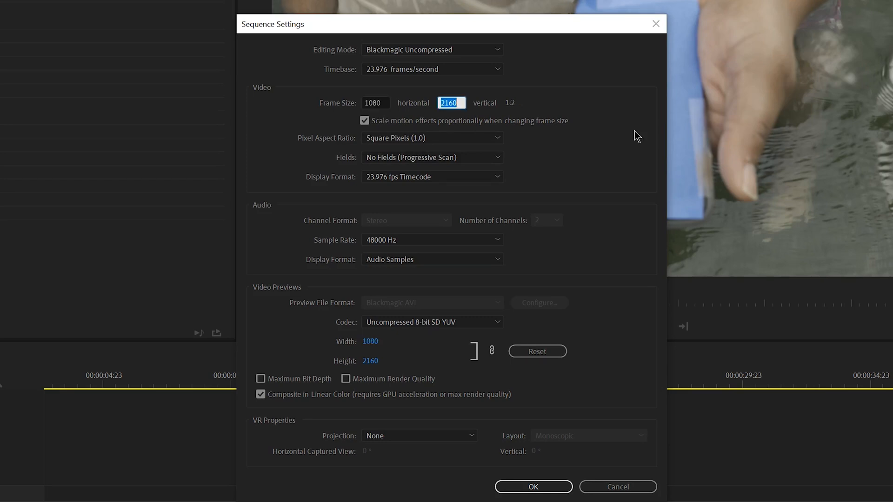
left_click(532, 486)
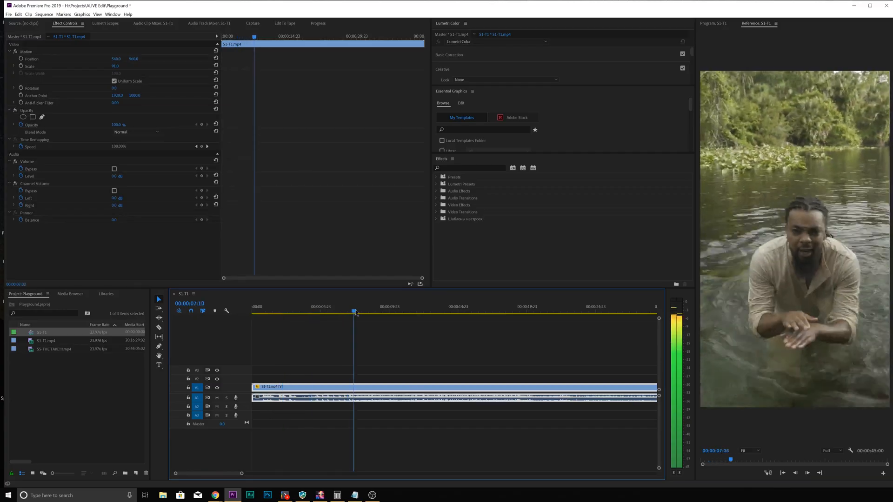
Move the playhead to later moments of the river footage in the vertical frame.
left_click(514, 311)
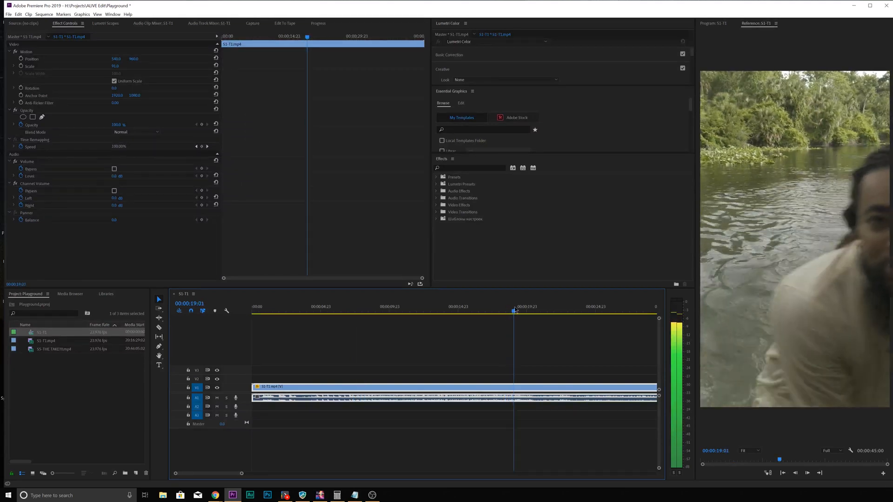
left_click(542, 311)
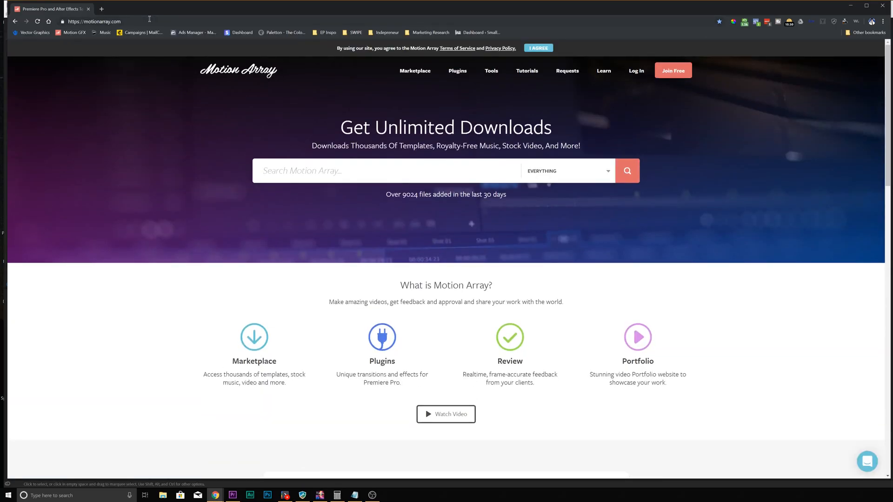
Search Motion Array for Instagram live, then Google 'instagram ui toolkit'.
left_click(387, 170)
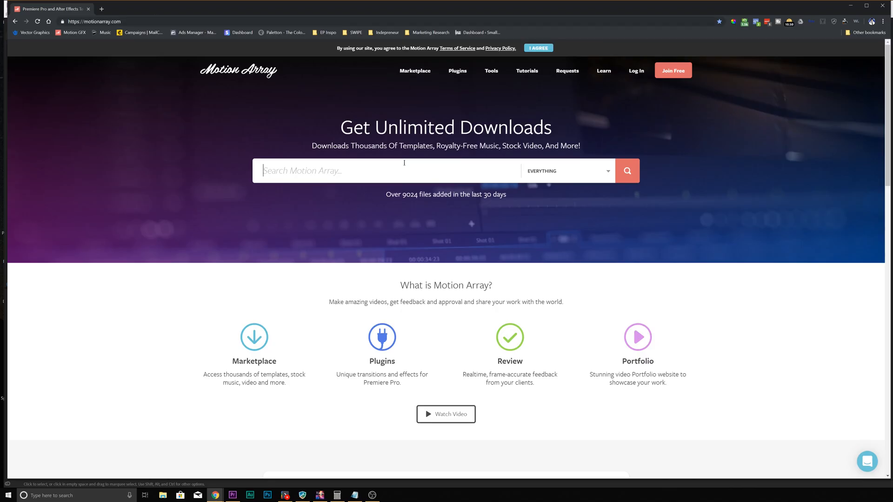
type("u")
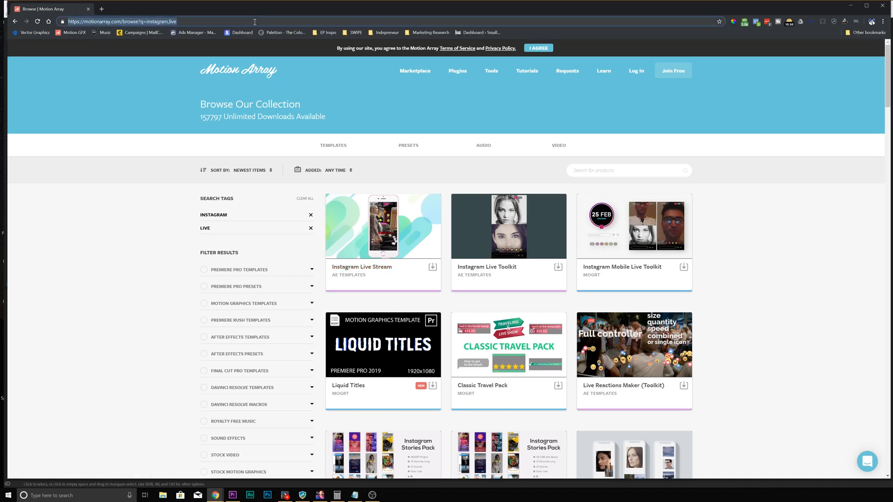
type("instagram ui toolkit")
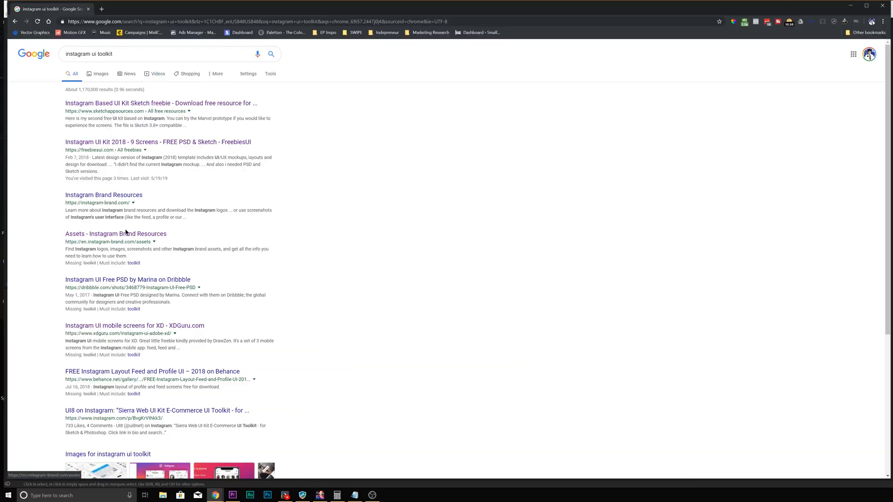
Open the Instagram Brand Resources result and scroll down to the glyph icon assets.
left_click(115, 233)
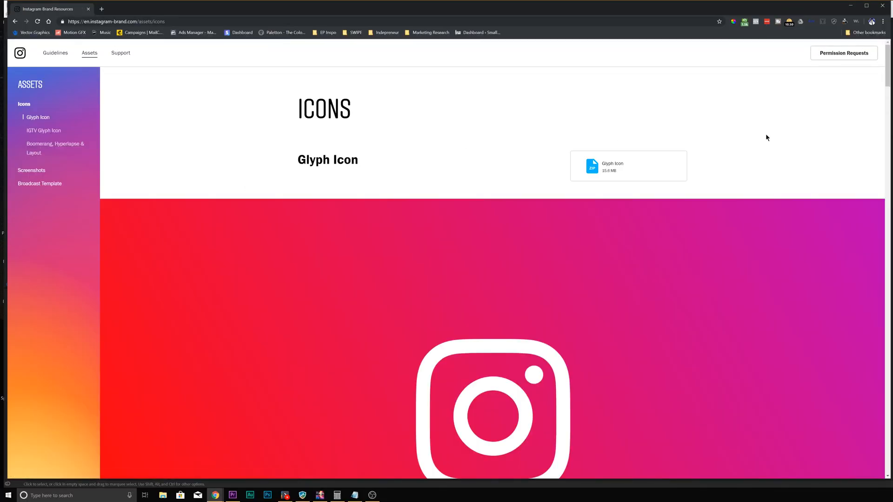
scroll("down", 3)
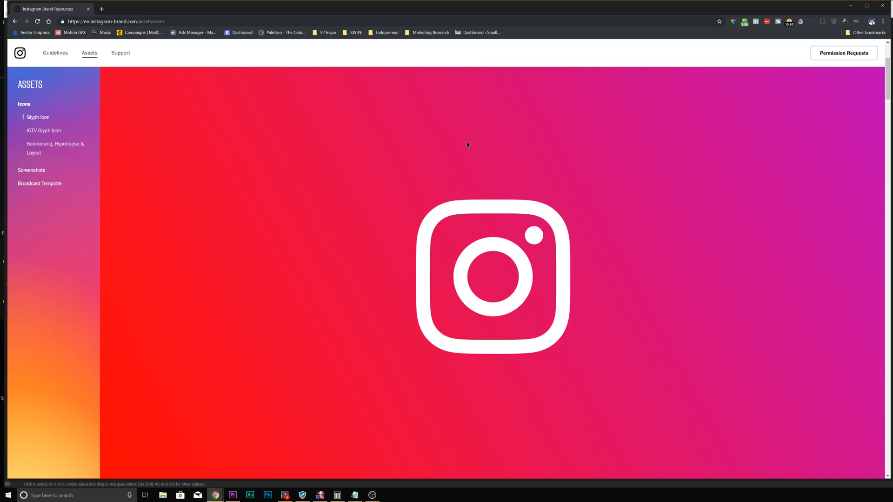
mouse_move(664, 93)
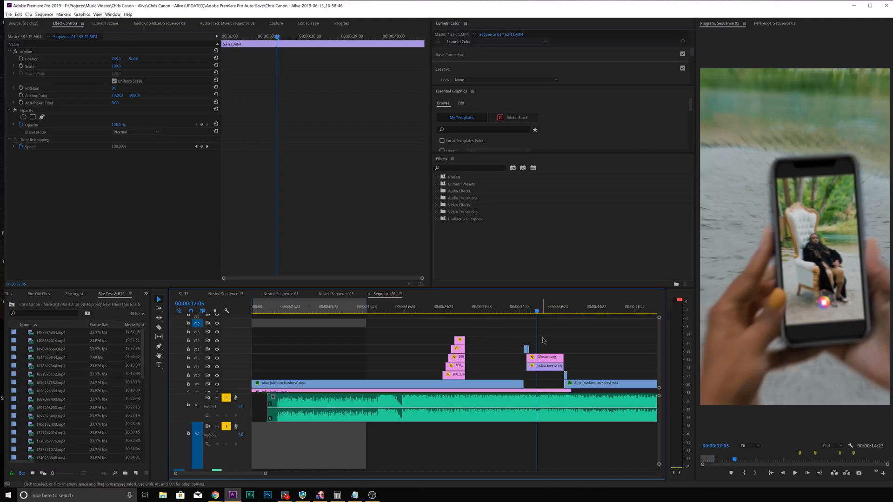
Switch back to the Sequence 01 timeline with the phone shot and Instagram overlays.
left_click(544, 306)
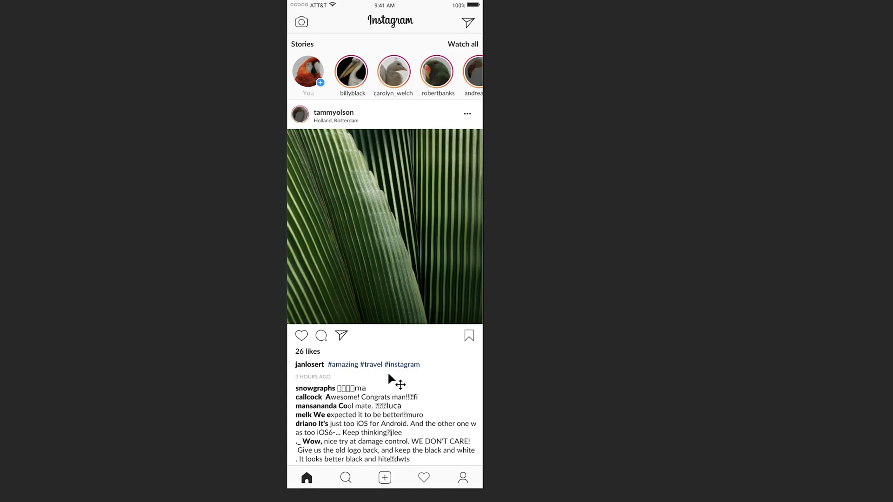
mouse_move(451, 346)
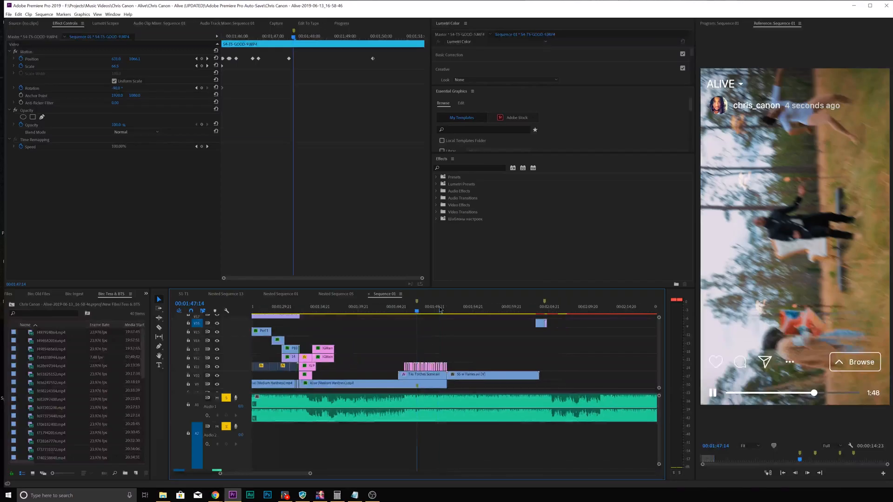
Move the playhead to the Instagram Live overlay section over the dancing footage.
left_click(429, 306)
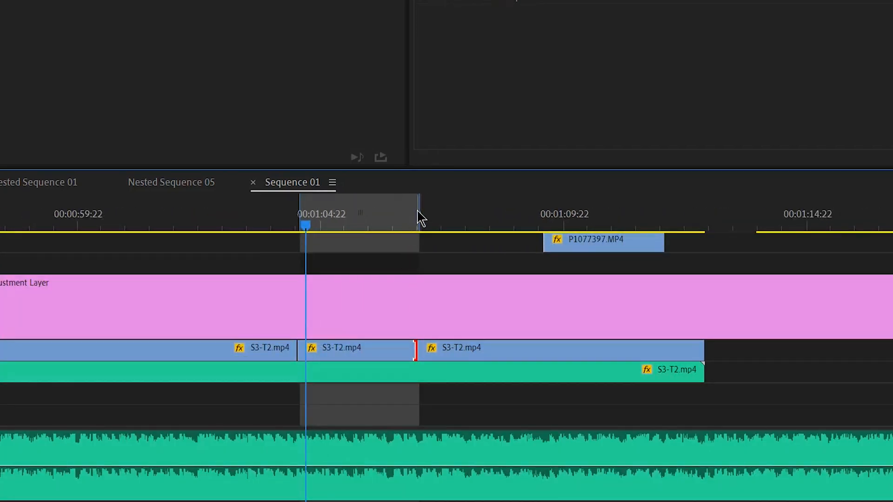
Replace the short middle S3-T2 piece with a linked After Effects composition.
left_click(357, 348)
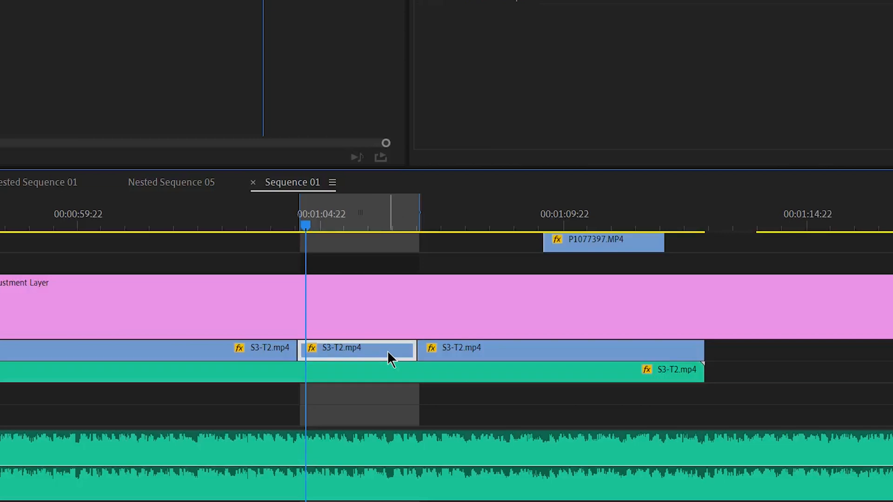
mouse_move(391, 357)
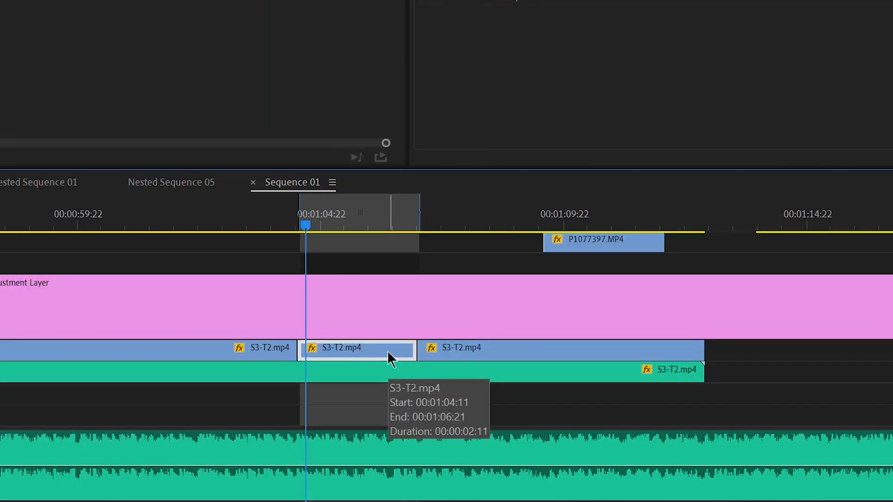
right_click(340, 347)
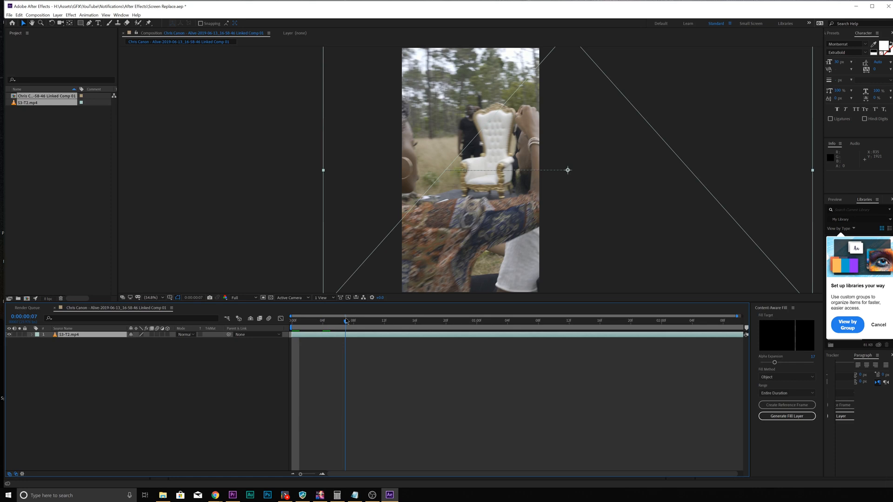
Apply the Boris FX Mocha AE CC effect to the S3-T2.mp4 layer.
left_click(546, 321)
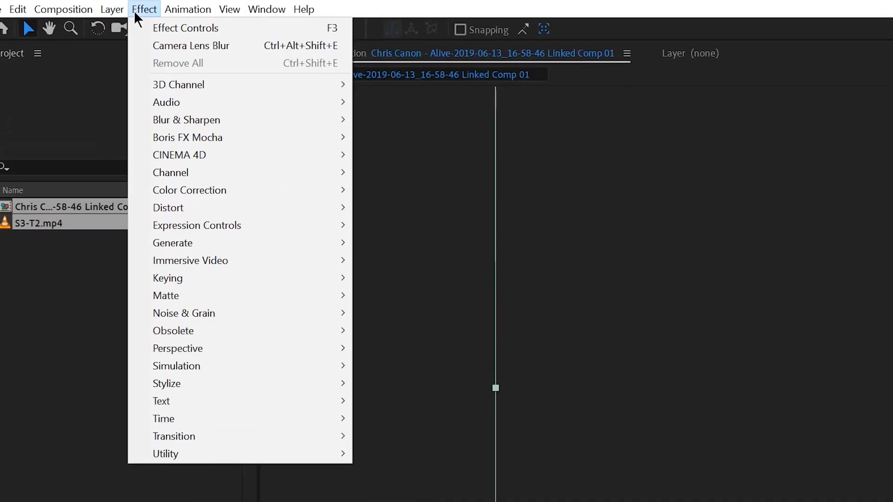
mouse_move(195, 142)
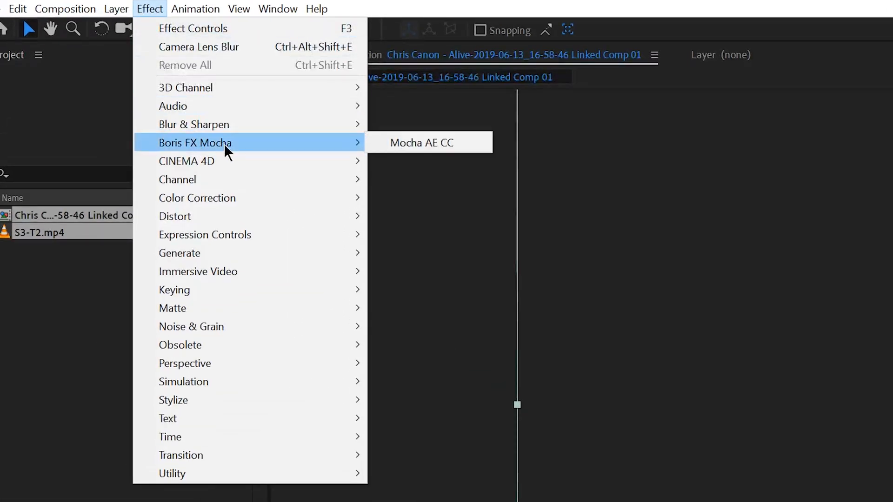
left_click(421, 142)
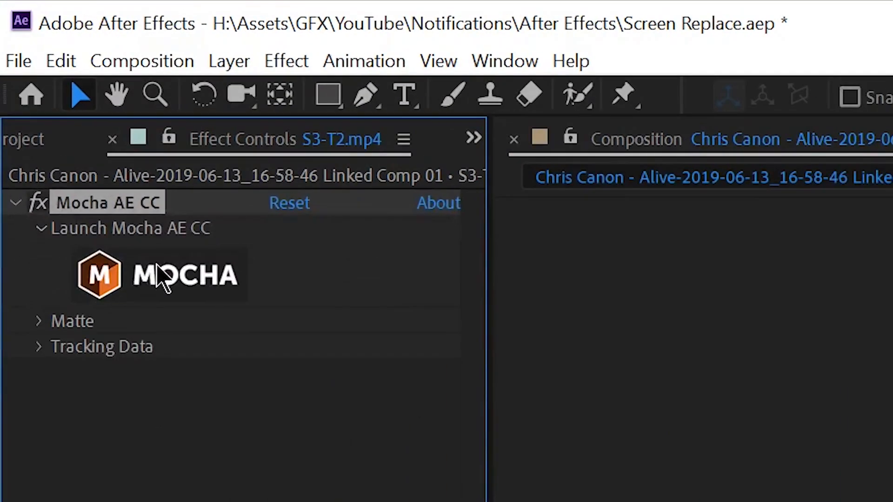
Launch Mocha and draw an X-spline tracking shape around the phone.
left_click(160, 276)
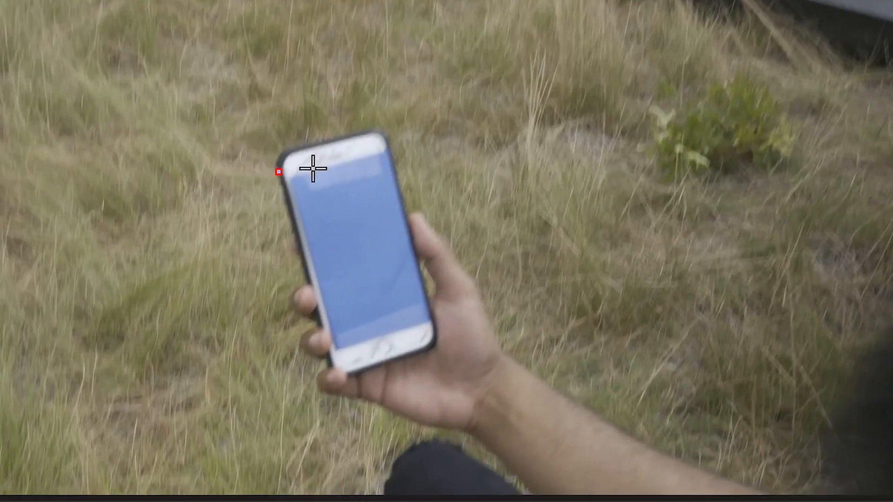
left_click_drag(277, 173, 397, 141)
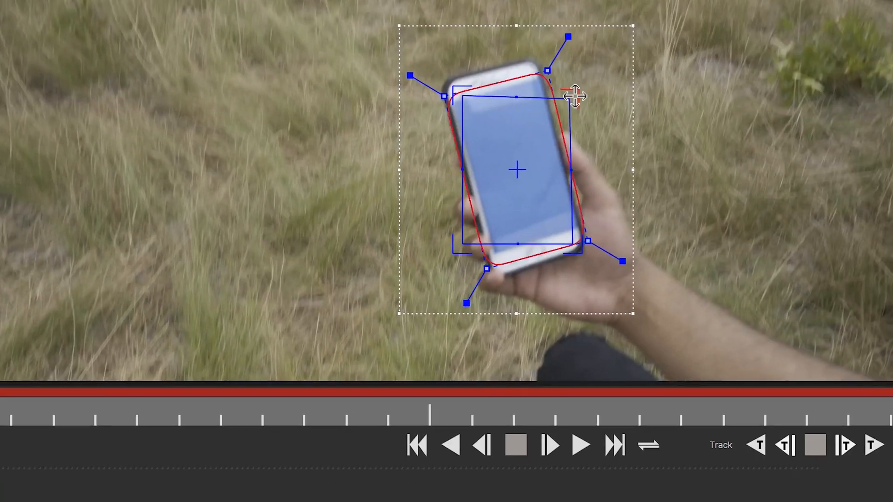
Fit the planar surface corners onto the four corners of the phone screen.
left_click_drag(575, 94, 547, 75)
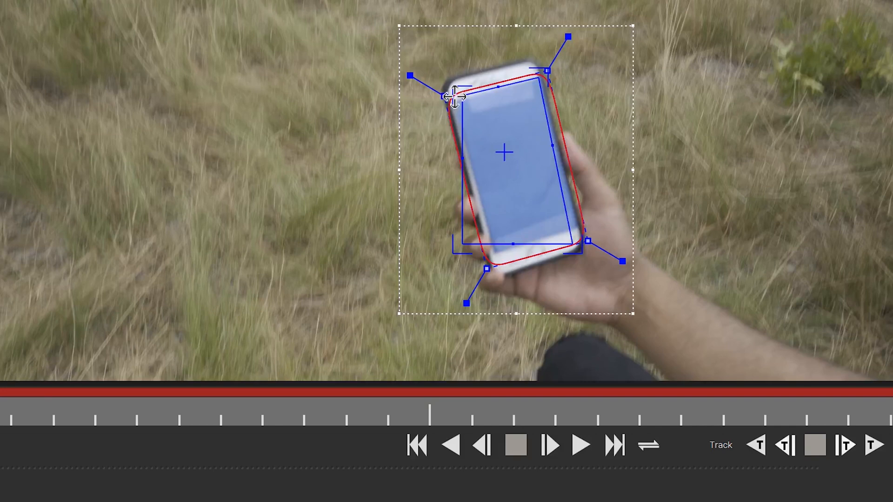
left_click_drag(453, 96, 445, 103)
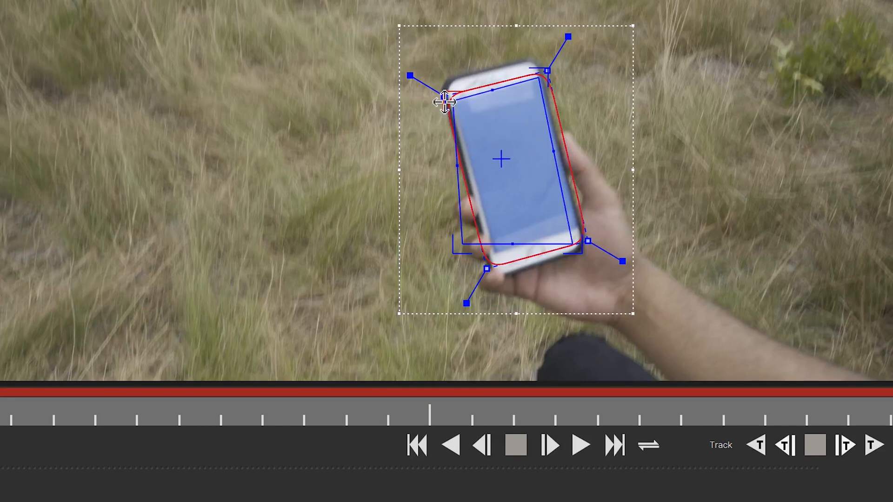
left_click_drag(447, 102, 493, 253)
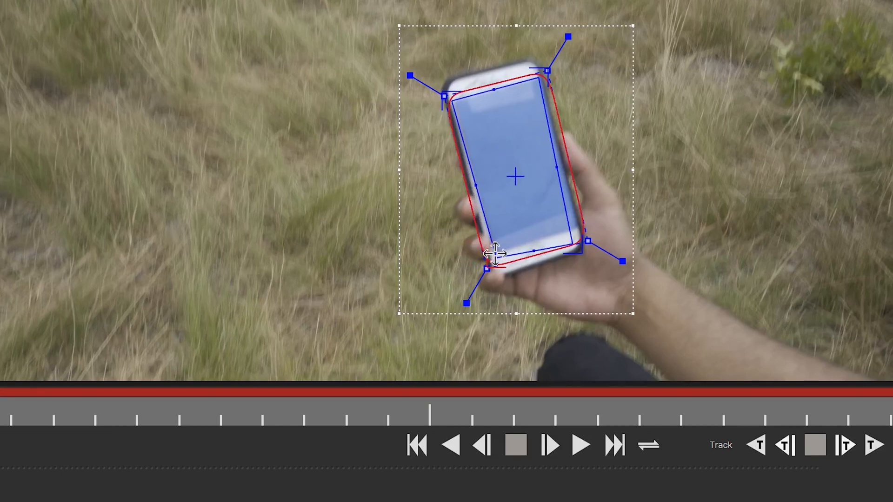
left_click_drag(493, 253, 581, 234)
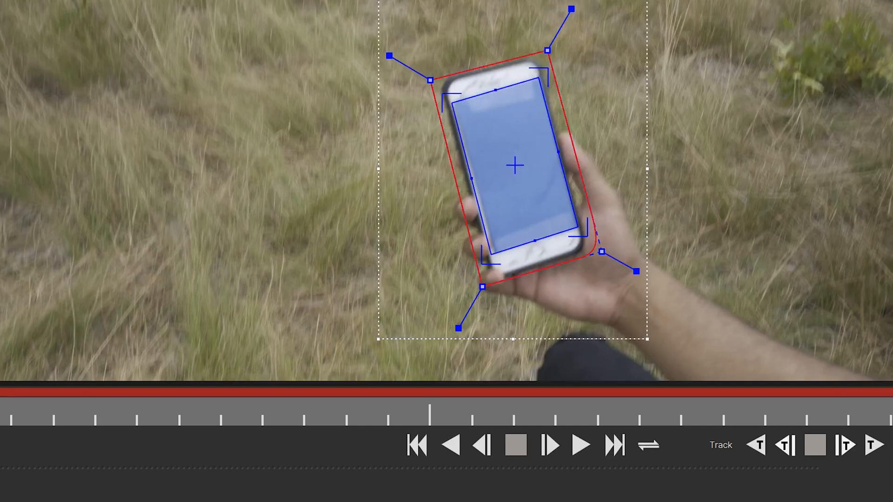
mouse_move(873, 446)
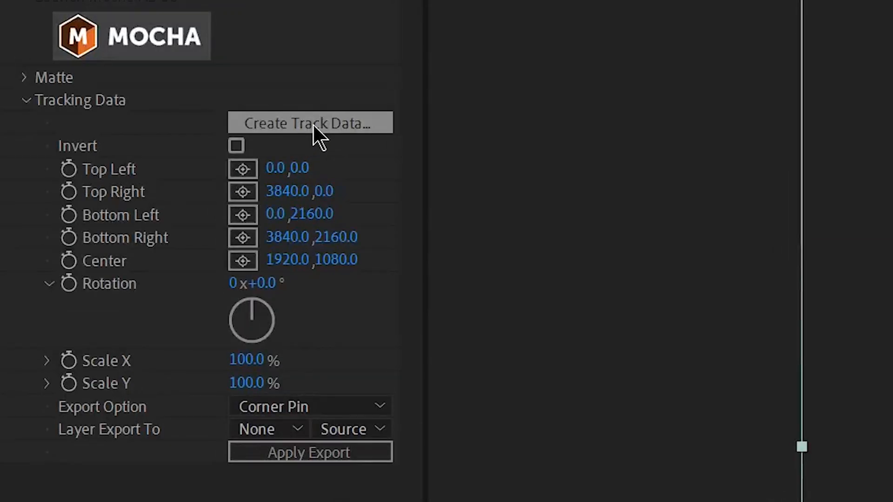
Create track data from Layer 1 and export it as a Corner Pin onto the Alive clip.
left_click(310, 123)
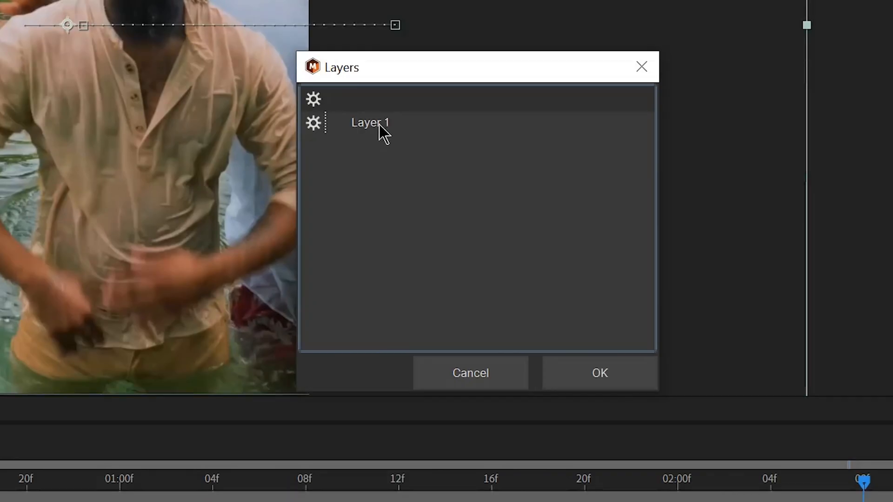
left_click(599, 373)
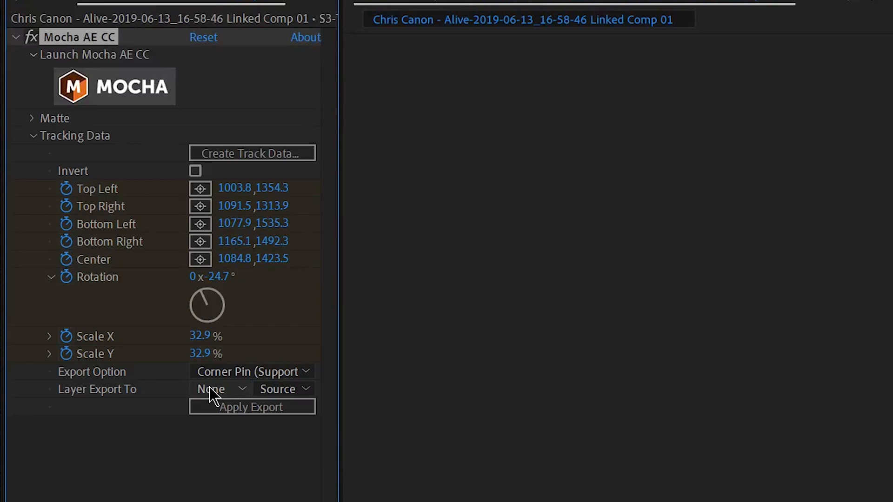
left_click(219, 389)
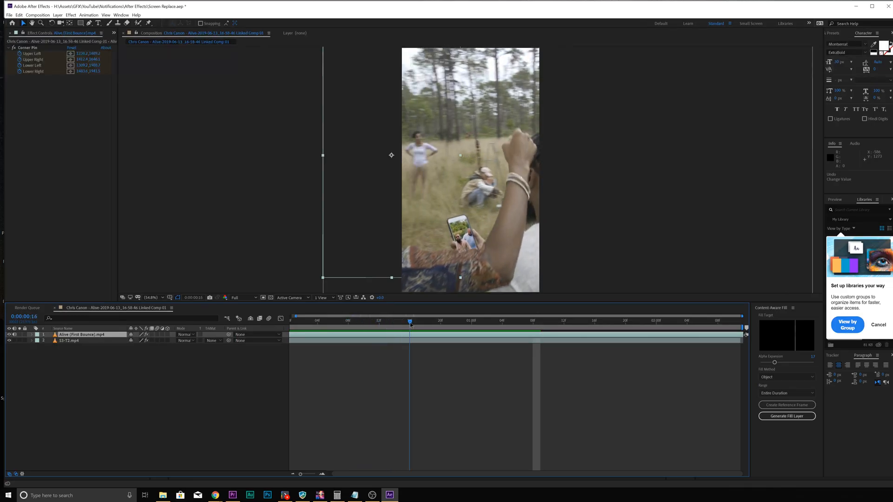
left_click(463, 321)
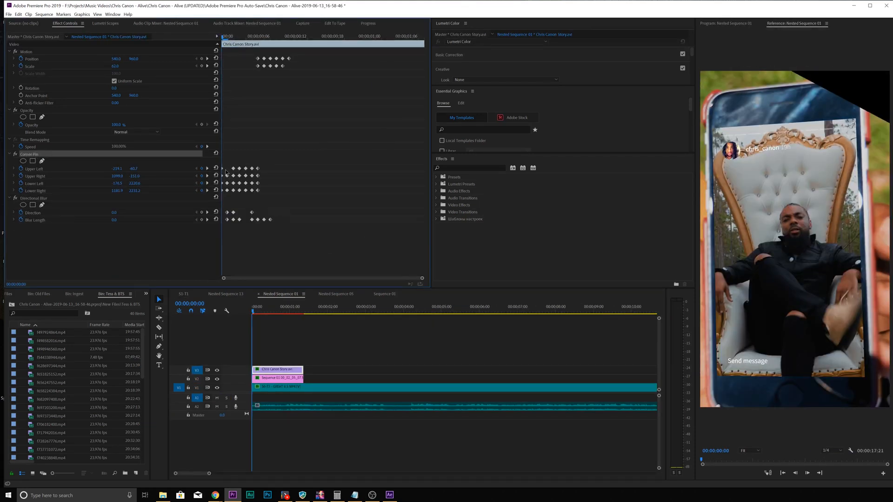
left_click(255, 306)
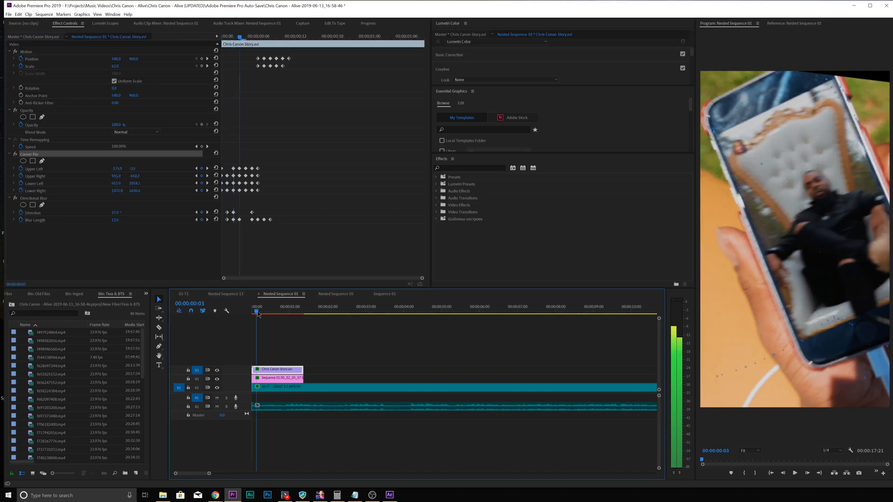
left_click(265, 311)
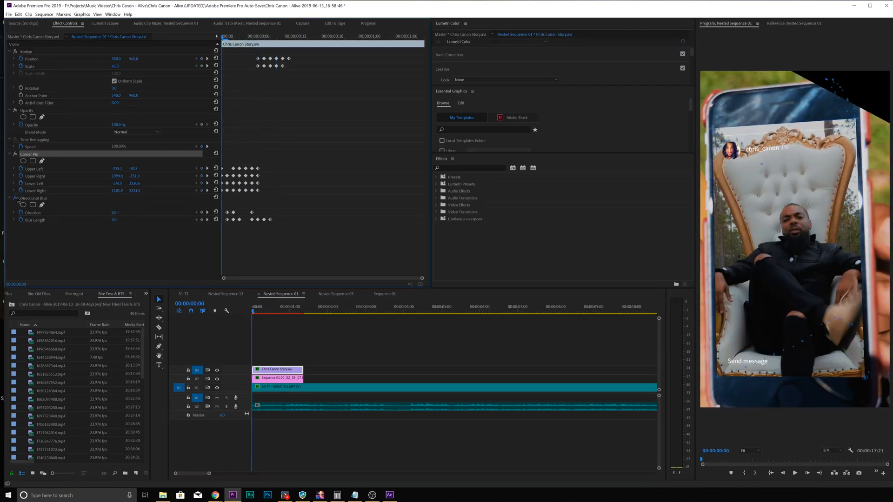
left_click(257, 313)
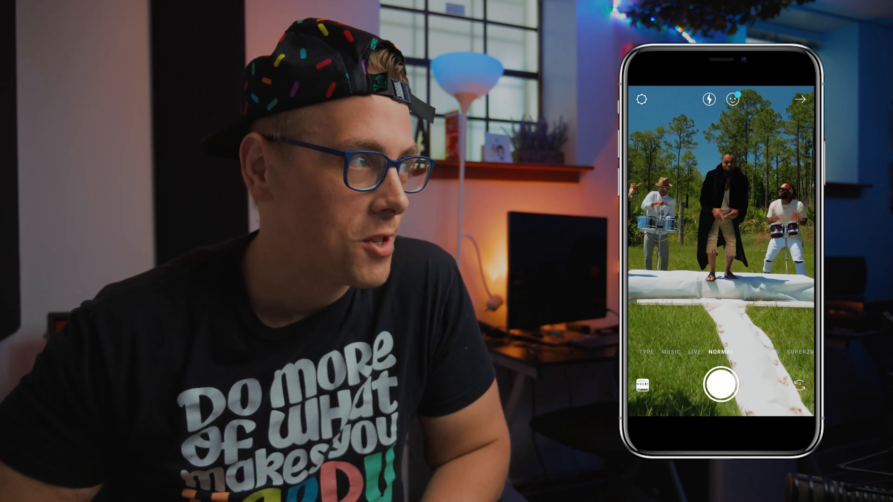
left_click(694, 352)
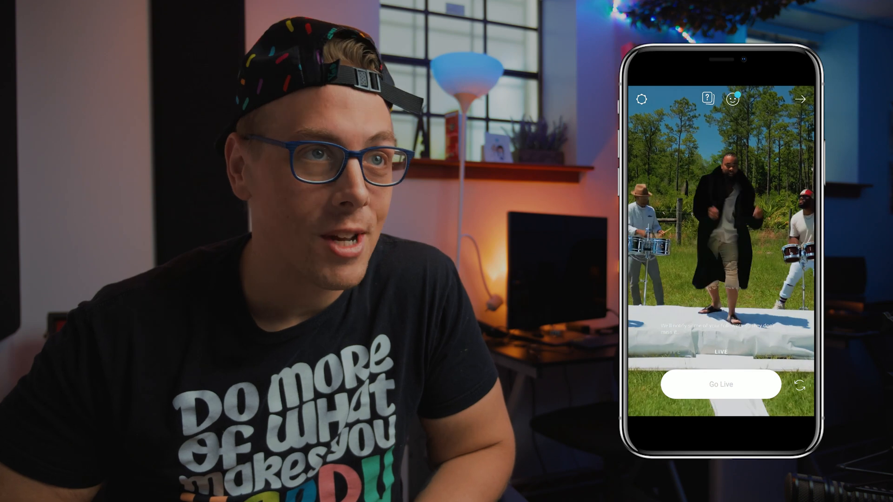
left_click(720, 384)
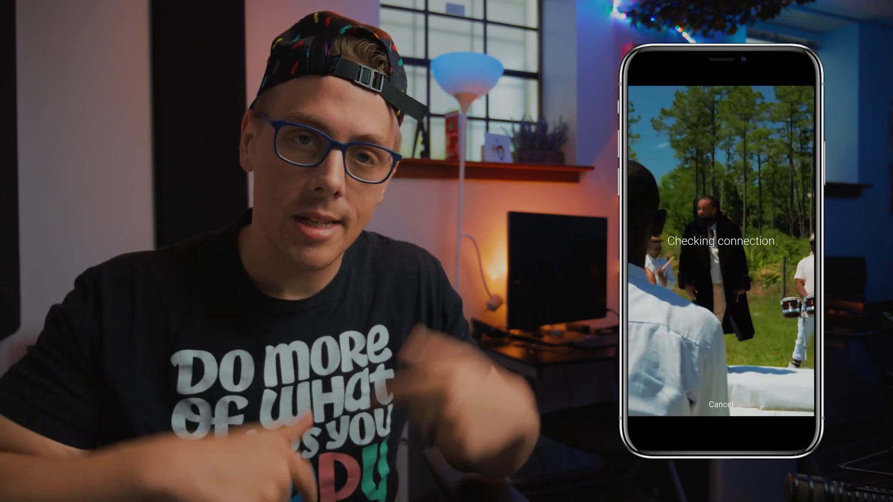